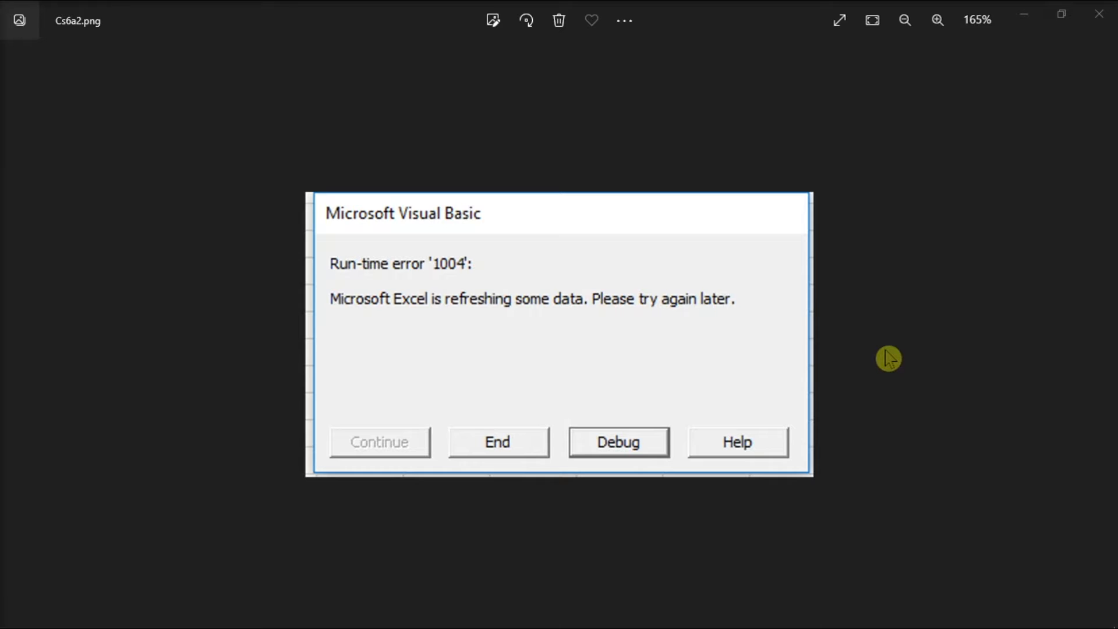
{"action": "mouse_move", "coordinate": [310, 412]}
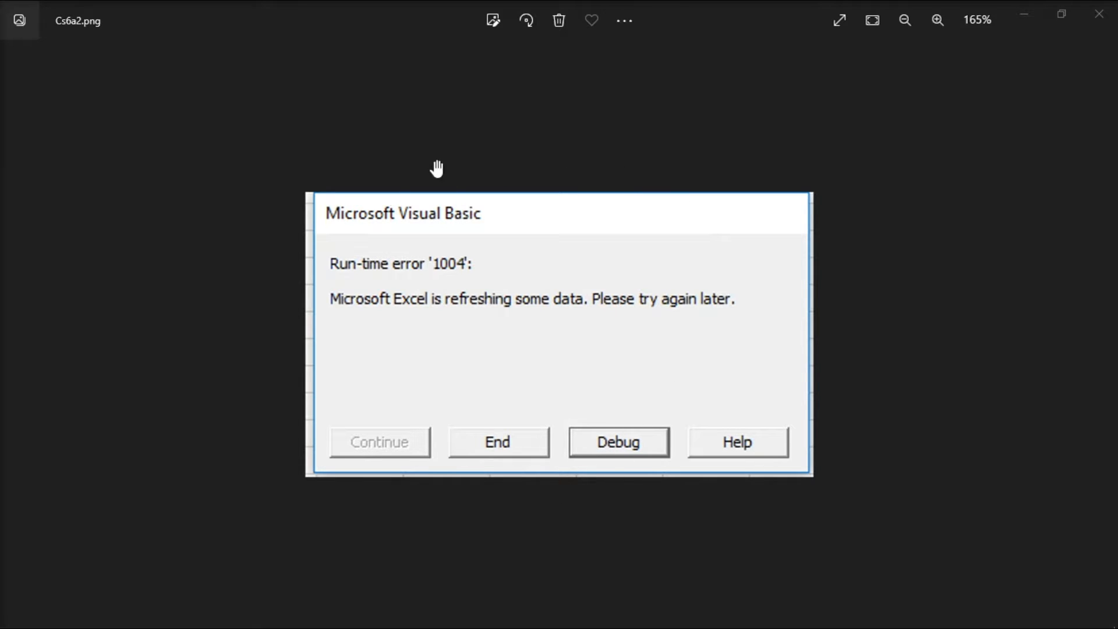
{"action": "mouse_move", "coordinate": [519, 208]}
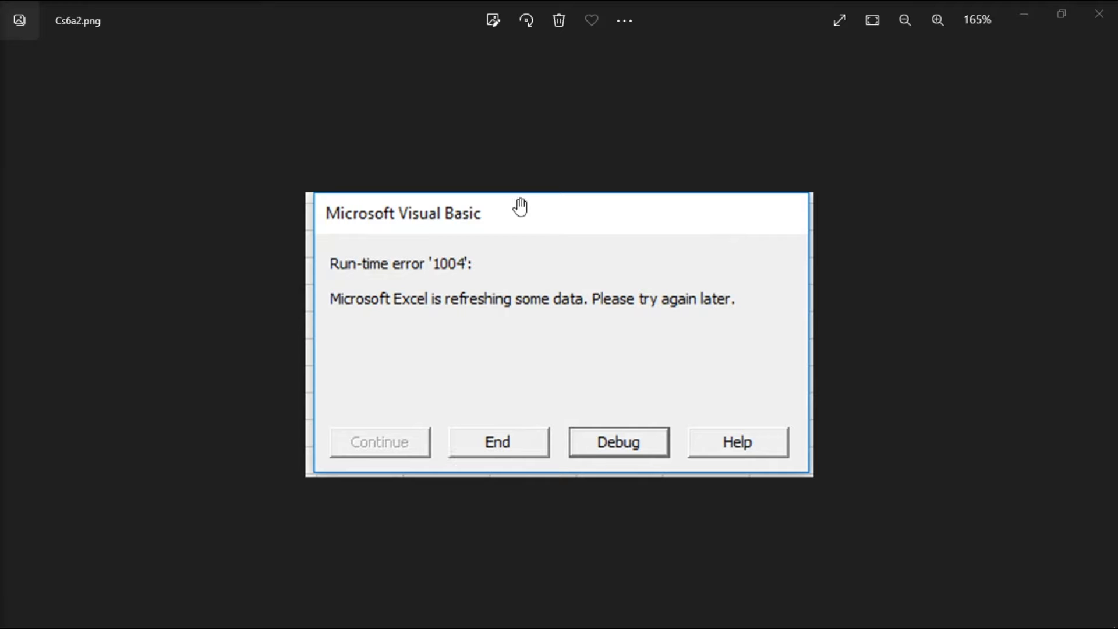
{"action": "mouse_move", "coordinate": [807, 406]}
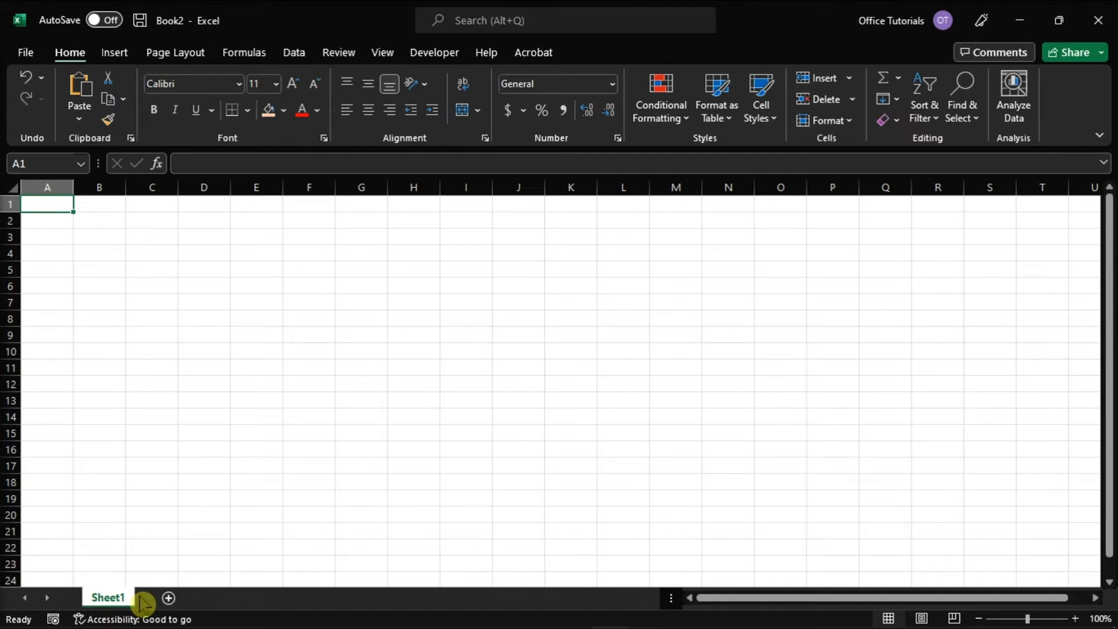
{"action": "mouse_move", "coordinate": [471, 381]}
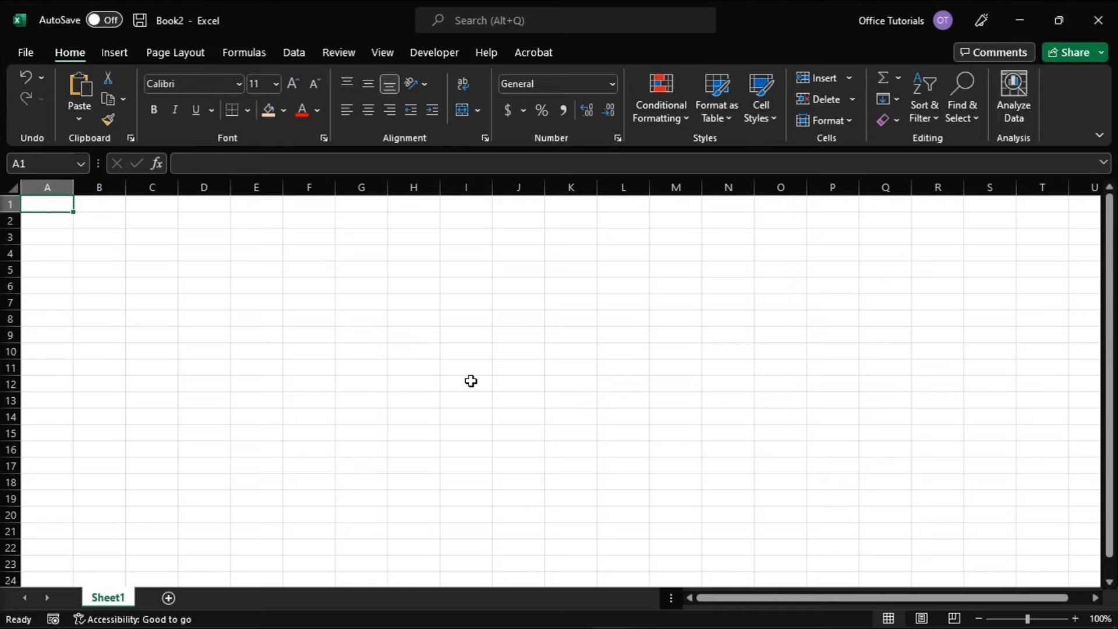
{"action": "mouse_move", "coordinate": [369, 306]}
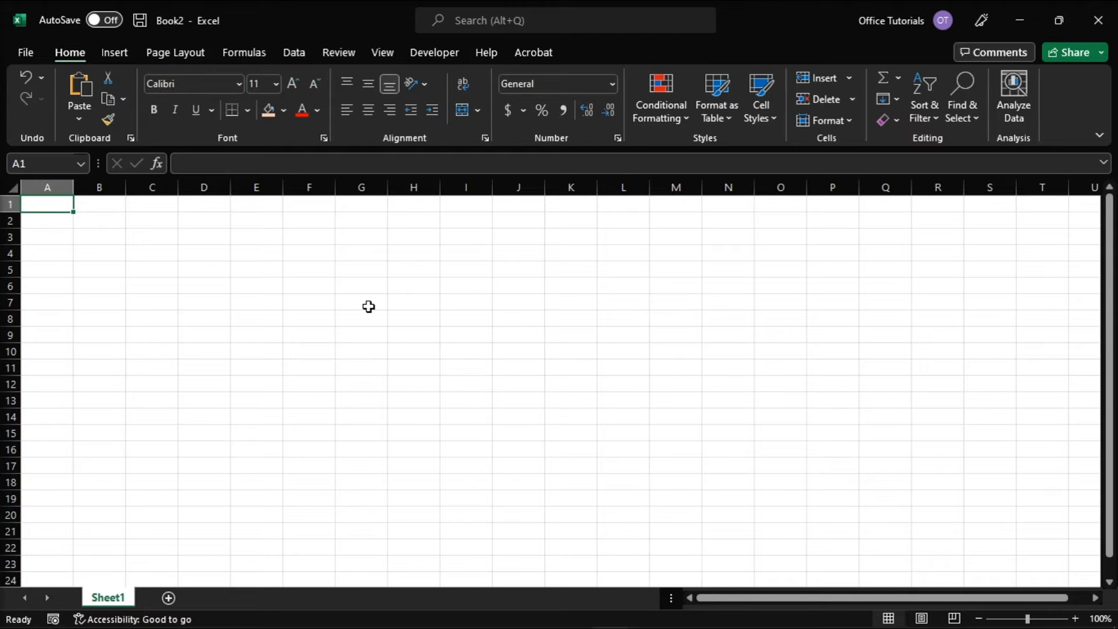
Step: Show the File backstage for the blank workbook Book2
{"action": "left_click", "coordinate": [25, 52]}
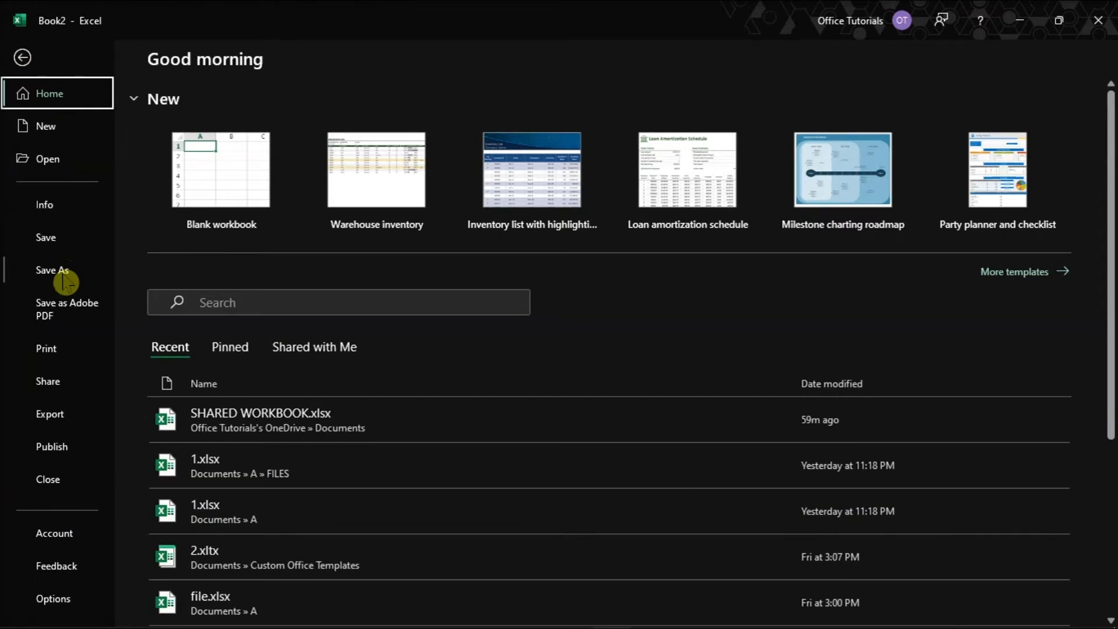
Step: Save the blank workbook as Excel Template (*.xltx) named FILE1 via Save As
{"action": "left_click", "coordinate": [52, 269]}
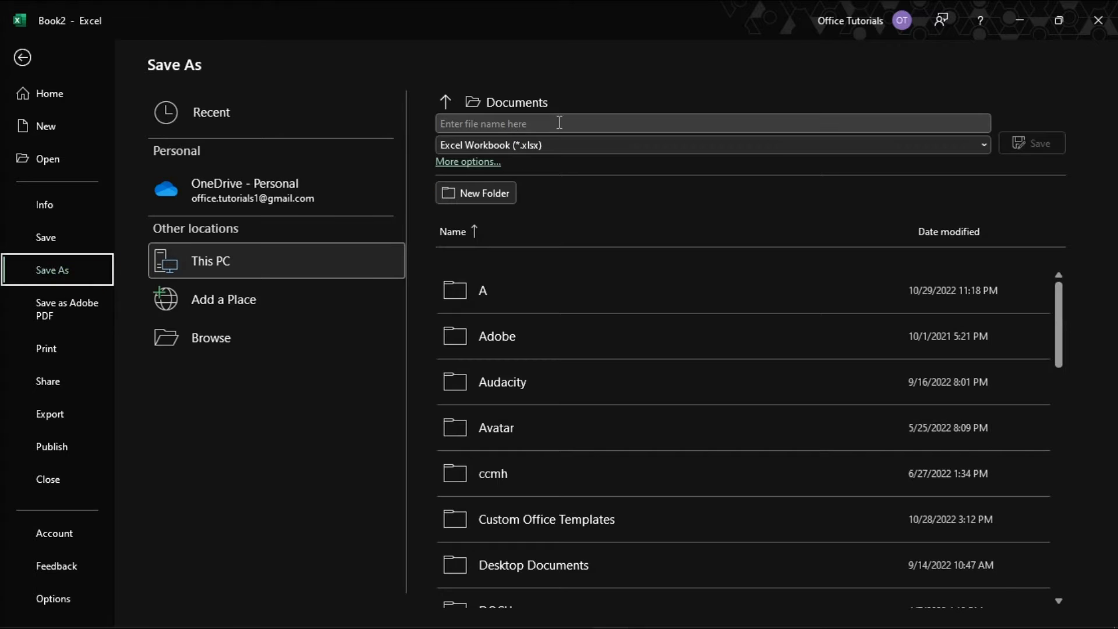
{"action": "type", "text": "FILE"}
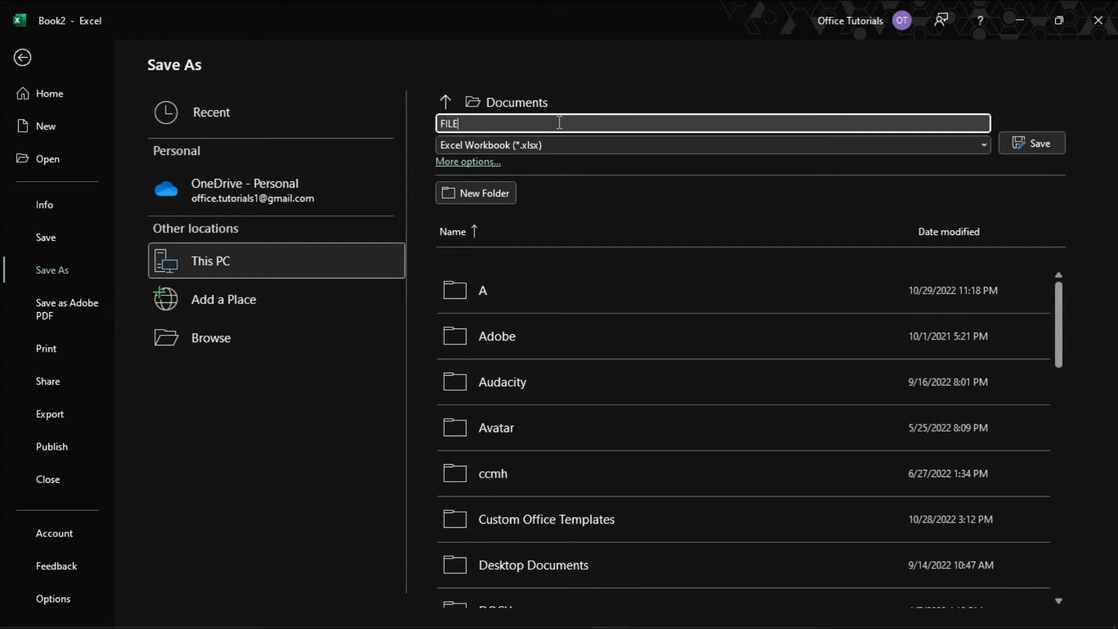
{"action": "left_click", "coordinate": [981, 144]}
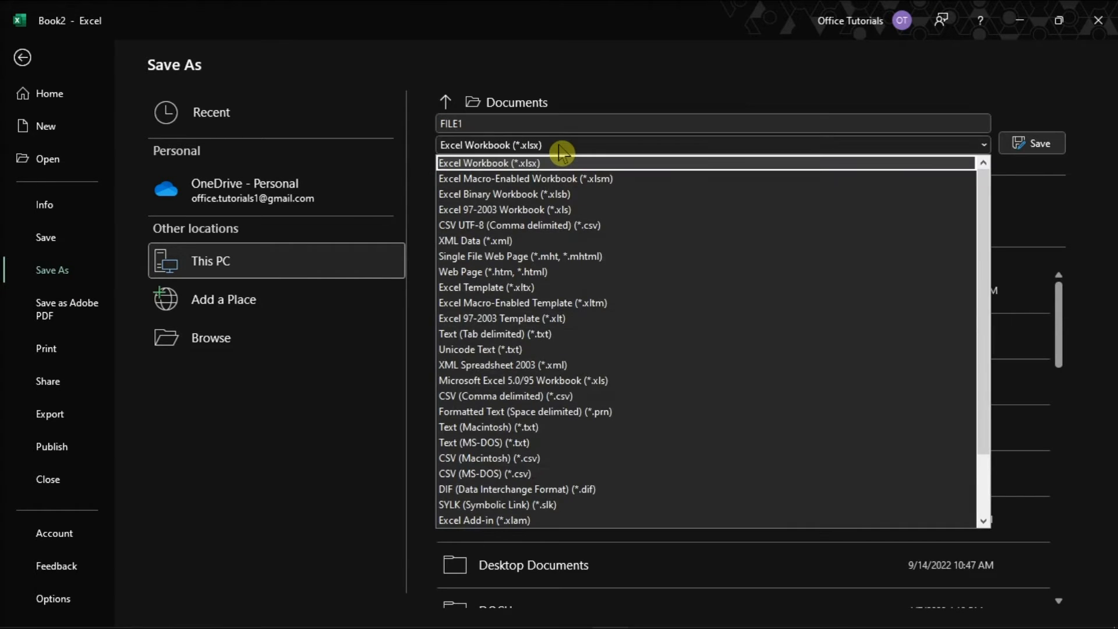
{"action": "mouse_move", "coordinate": [531, 295]}
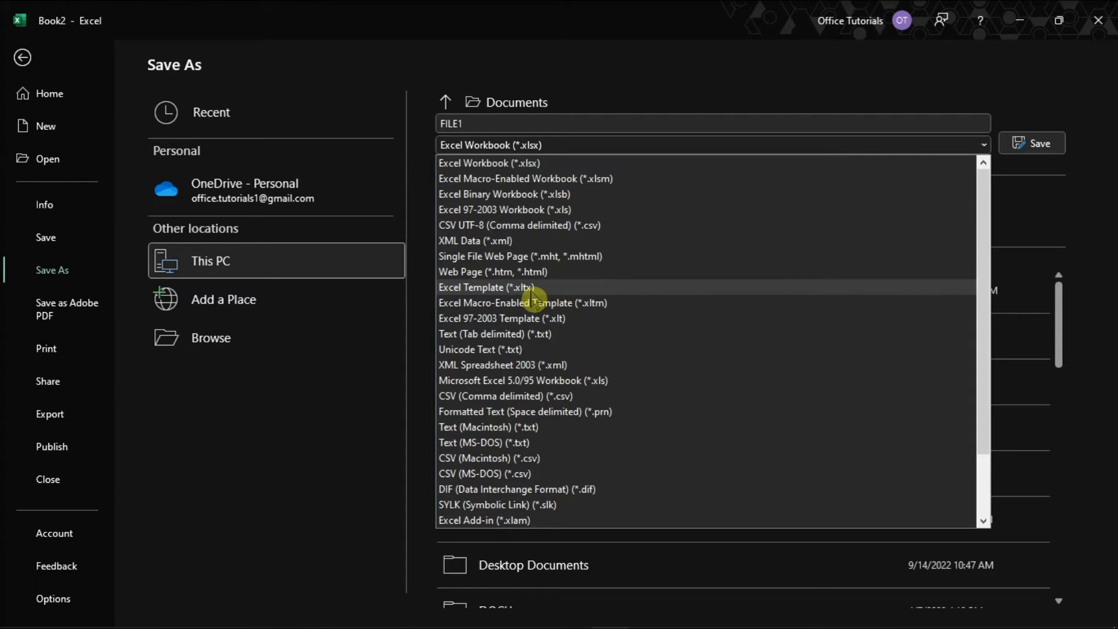
{"action": "left_click", "coordinate": [487, 287]}
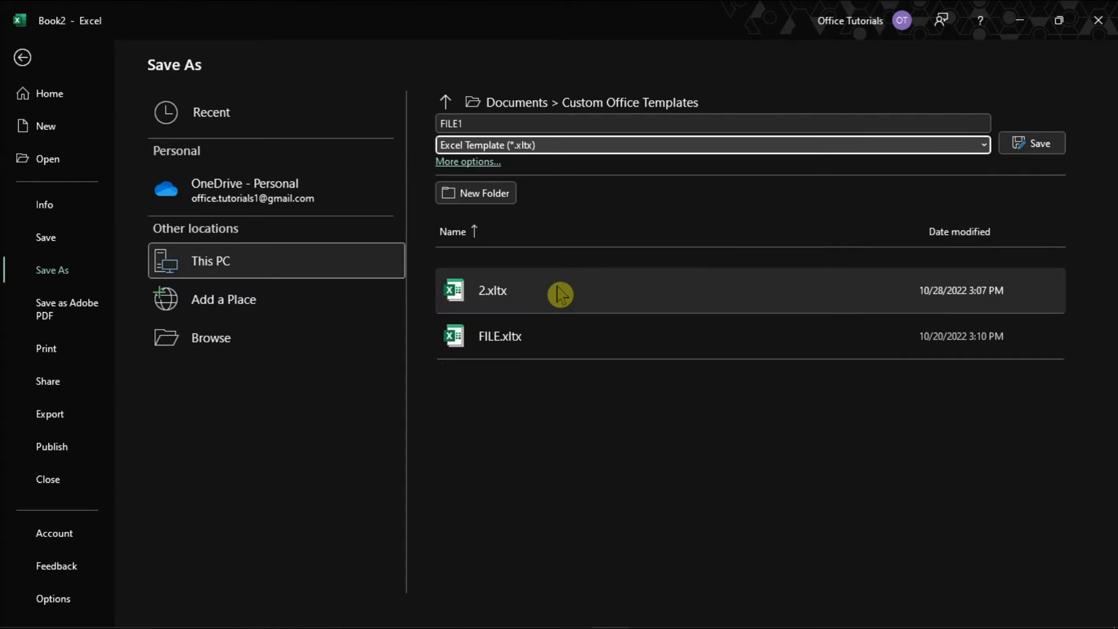
{"action": "left_click", "coordinate": [1031, 143]}
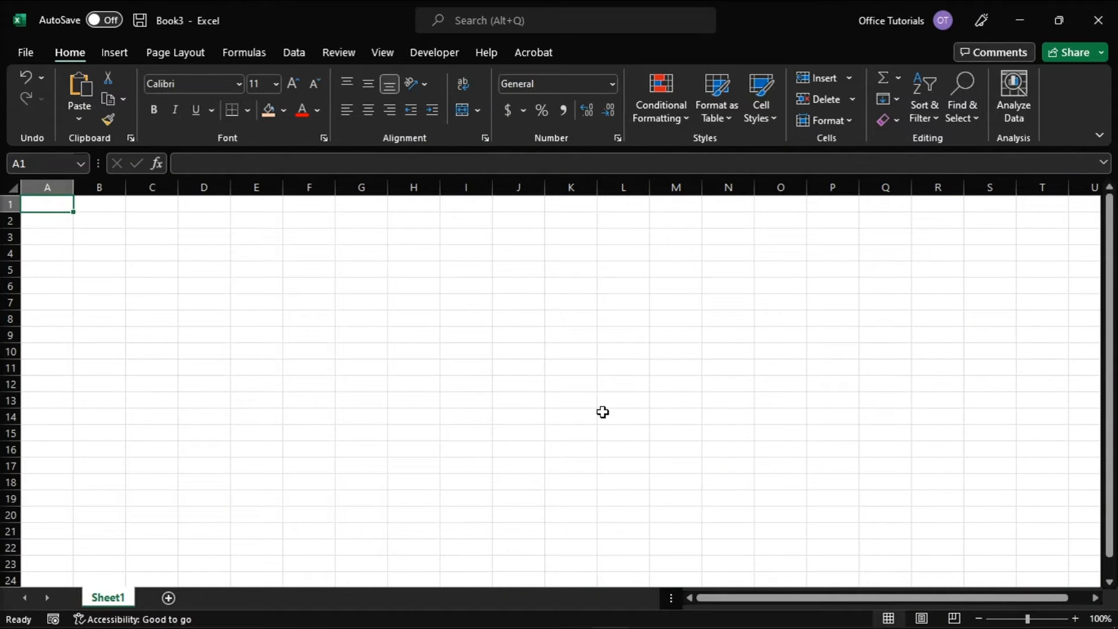
Step: Browse File > New personal templates in Book3 to find the saved FILE template
{"action": "left_click", "coordinate": [24, 53]}
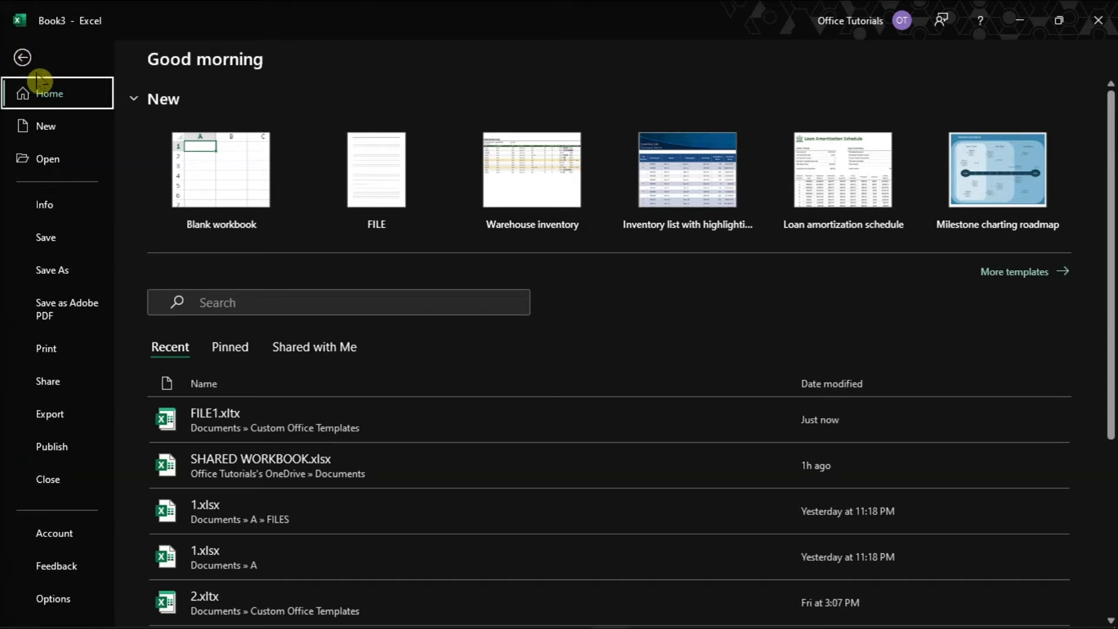
{"action": "left_click", "coordinate": [45, 126]}
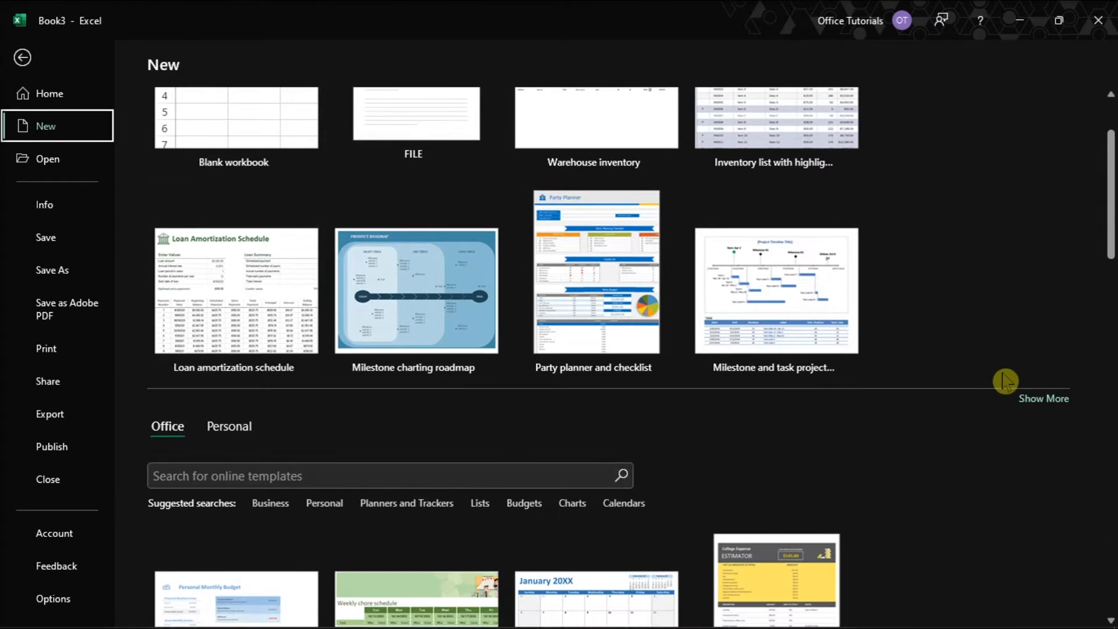
{"action": "left_click", "coordinate": [229, 426]}
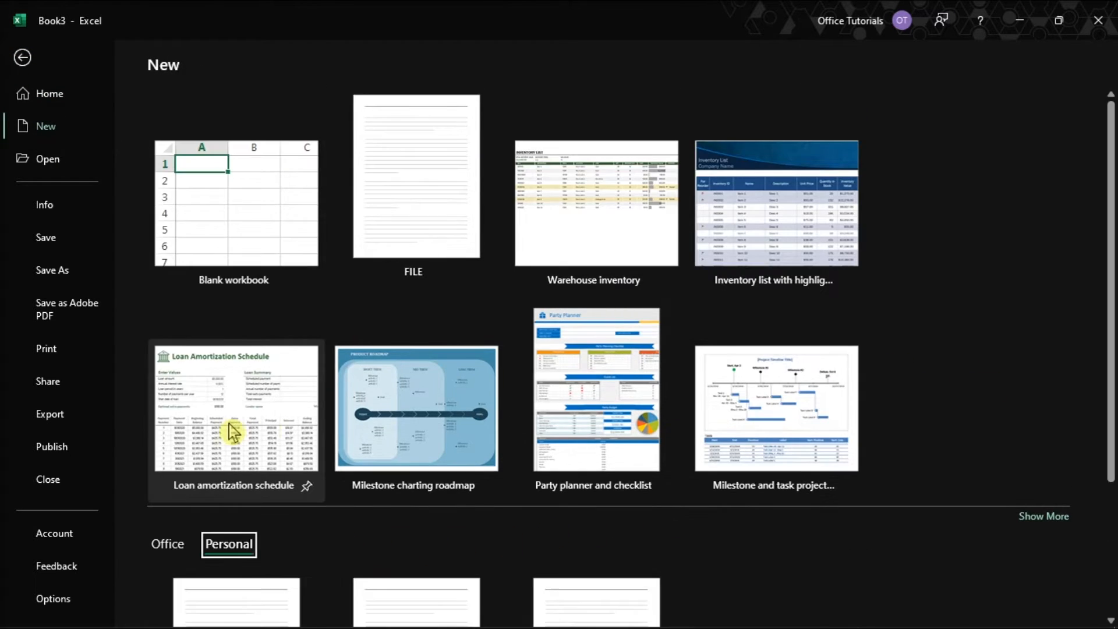
{"action": "scroll", "scroll_direction": "down", "scroll_amount": 3}
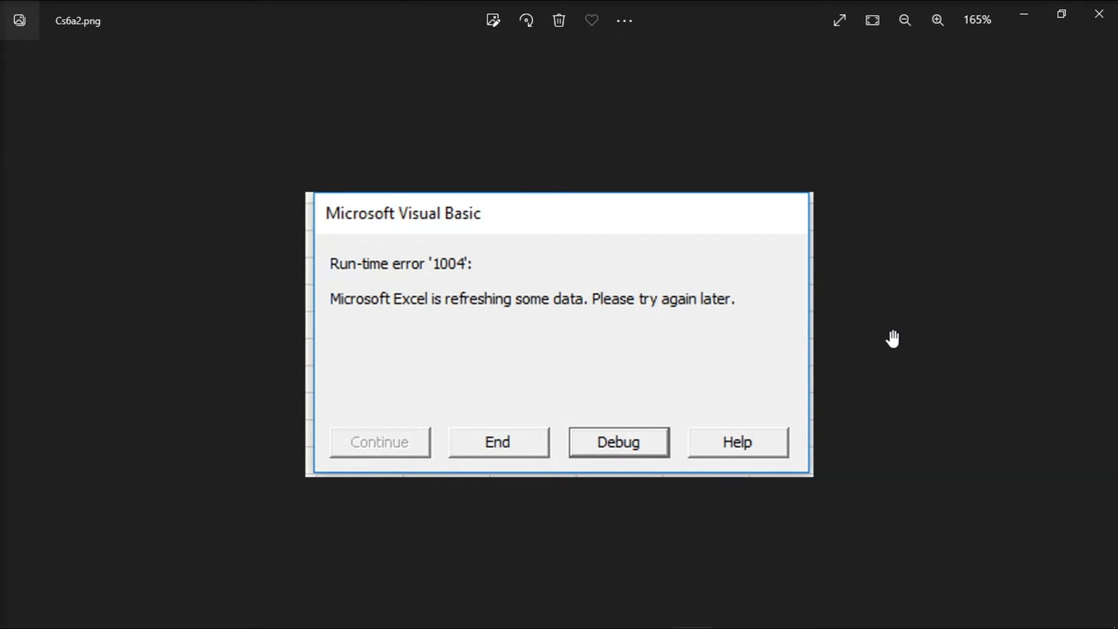
{"action": "mouse_move", "coordinate": [207, 532]}
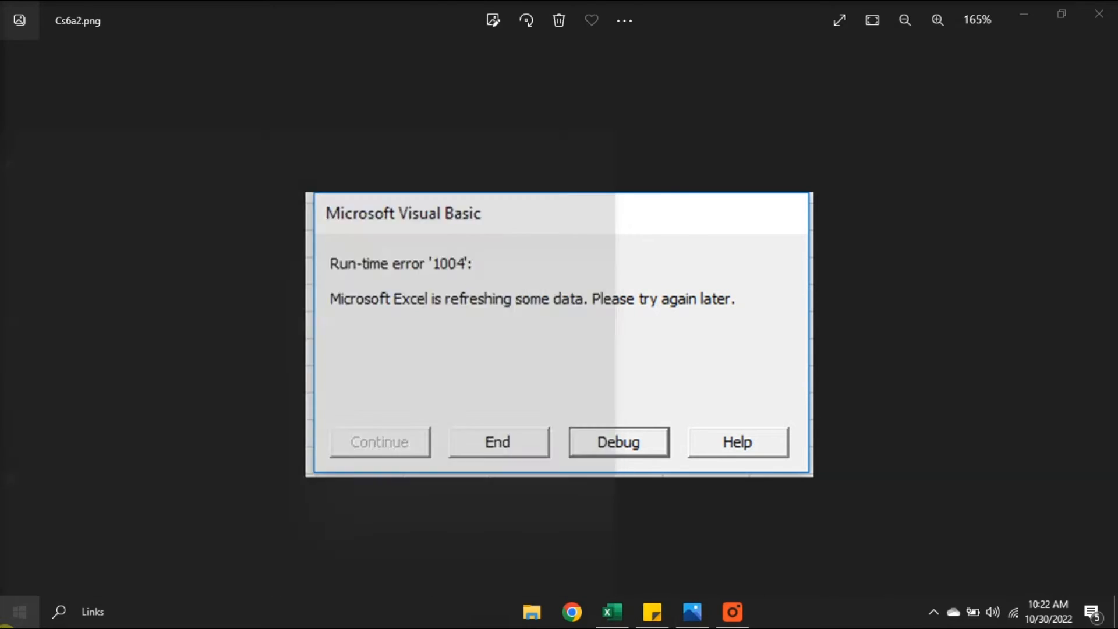
Step: From Apps & features, uninstall Microsoft 365 Apps for enterprise and confirm the removal
{"action": "type", "text": "APPS AND FEATURES"}
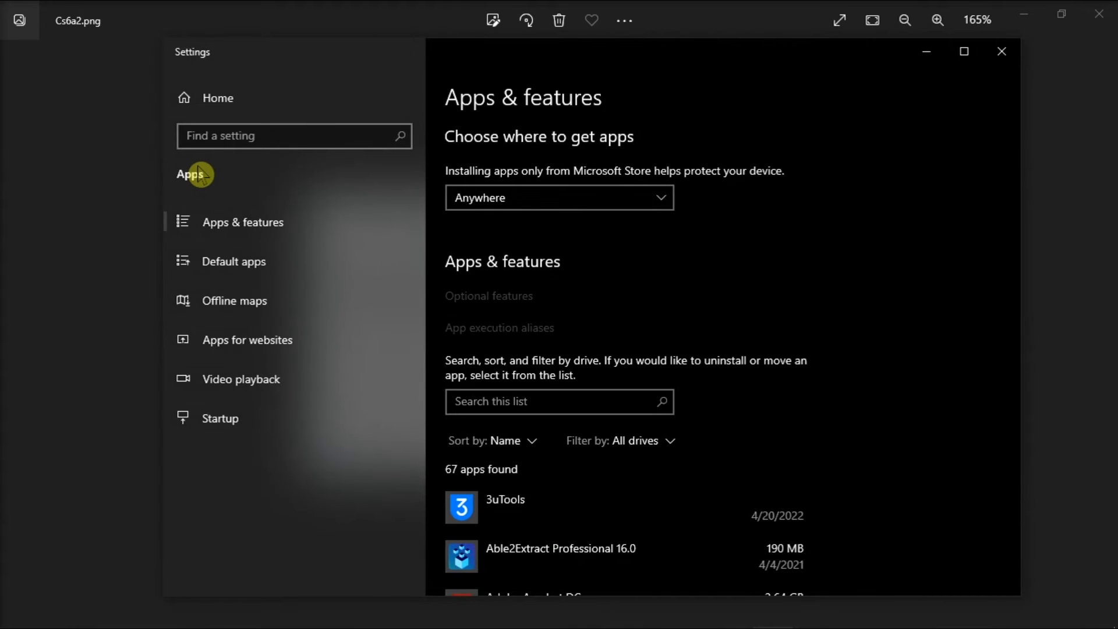
{"action": "scroll", "scroll_direction": "down", "scroll_amount": 3}
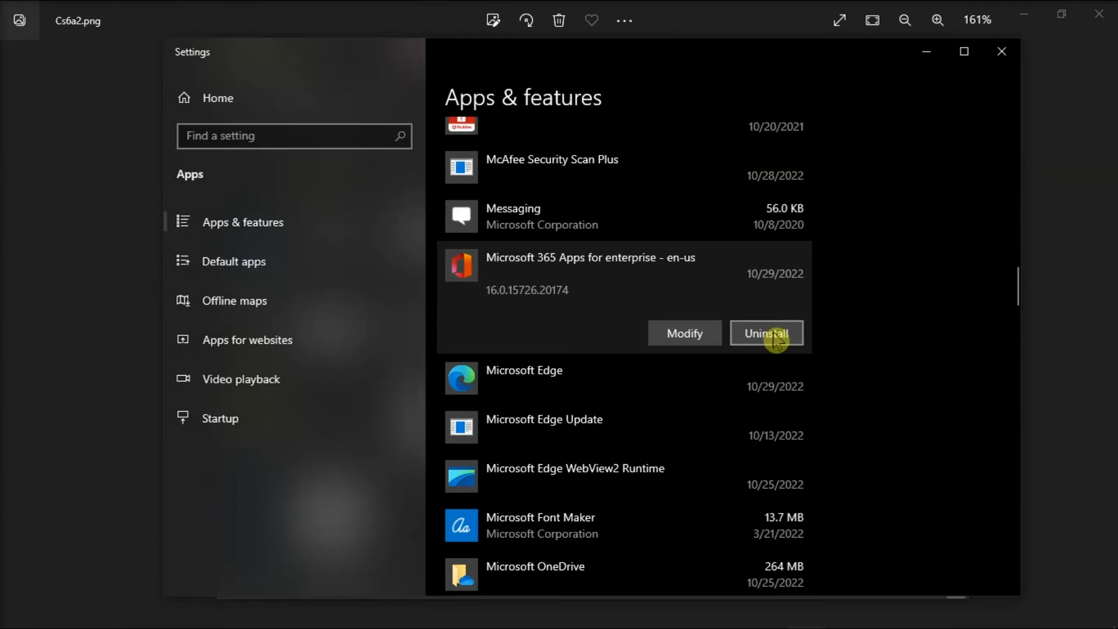
{"action": "left_click", "coordinate": [767, 333]}
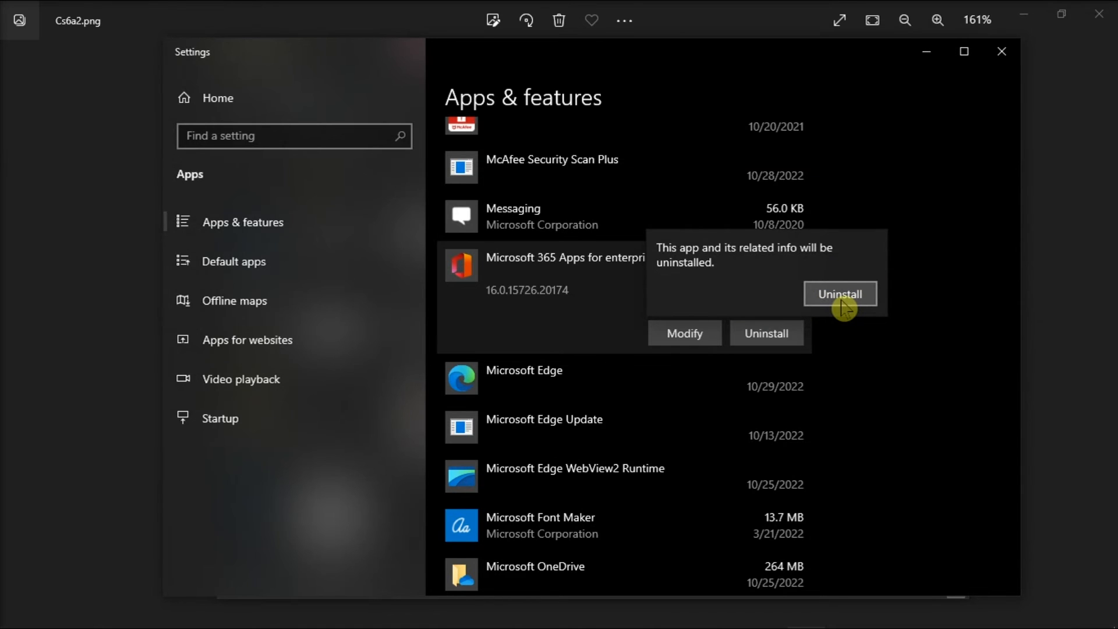
{"action": "left_click", "coordinate": [840, 294]}
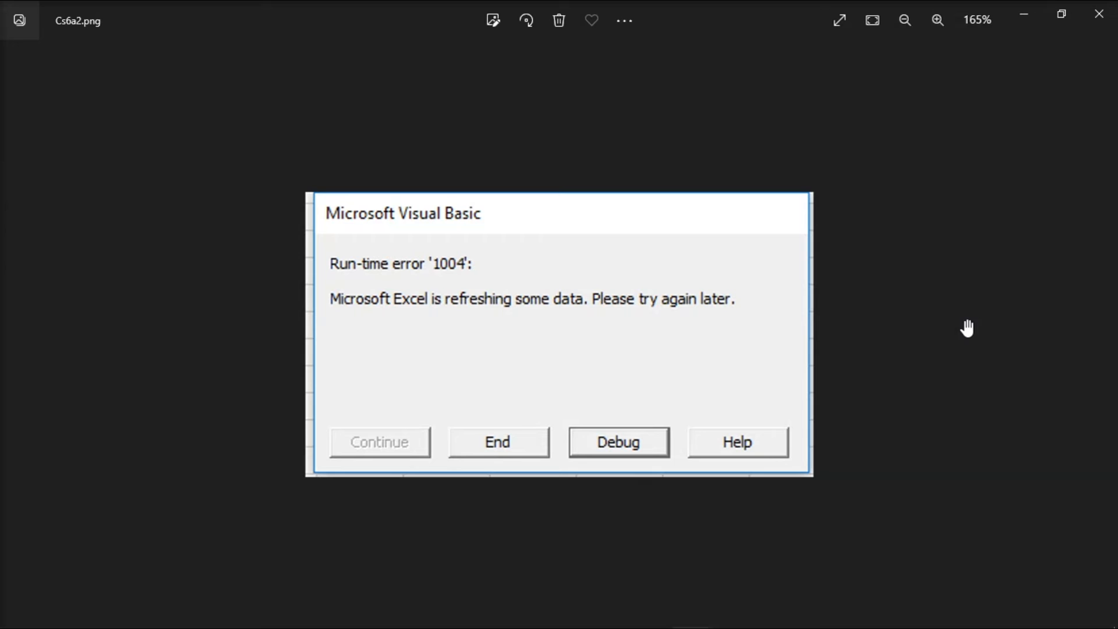
{"action": "mouse_move", "coordinate": [773, 402]}
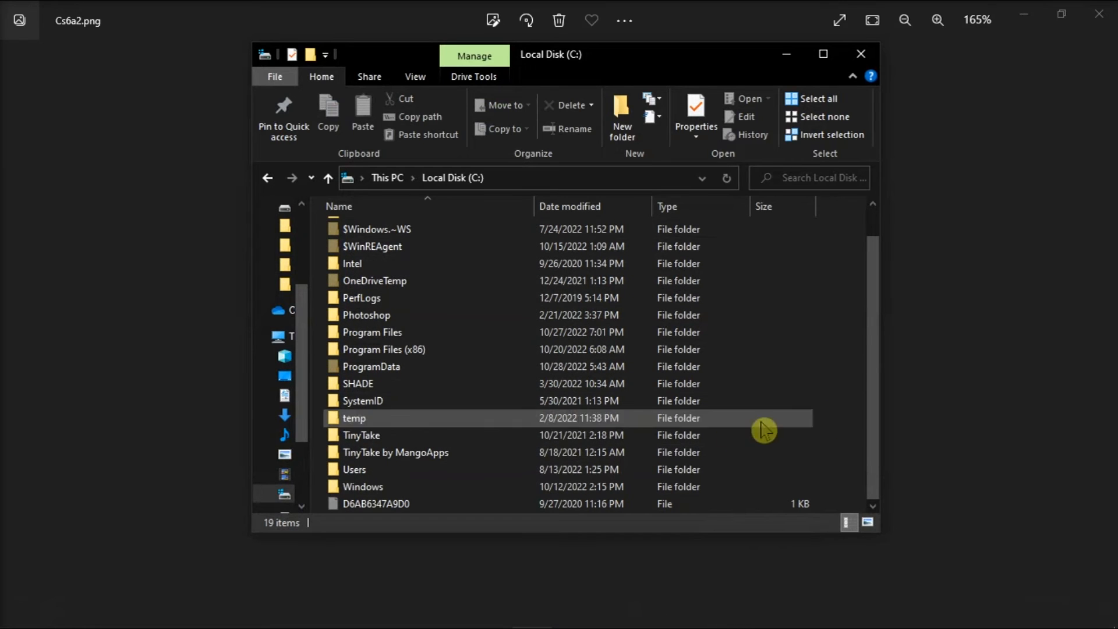
Step: Navigate C:\Users\<profile>\AppData\Local\Microsoft\Excel to reach the folder holding the GWXL97 add-in file
{"action": "double_click", "coordinate": [354, 469]}
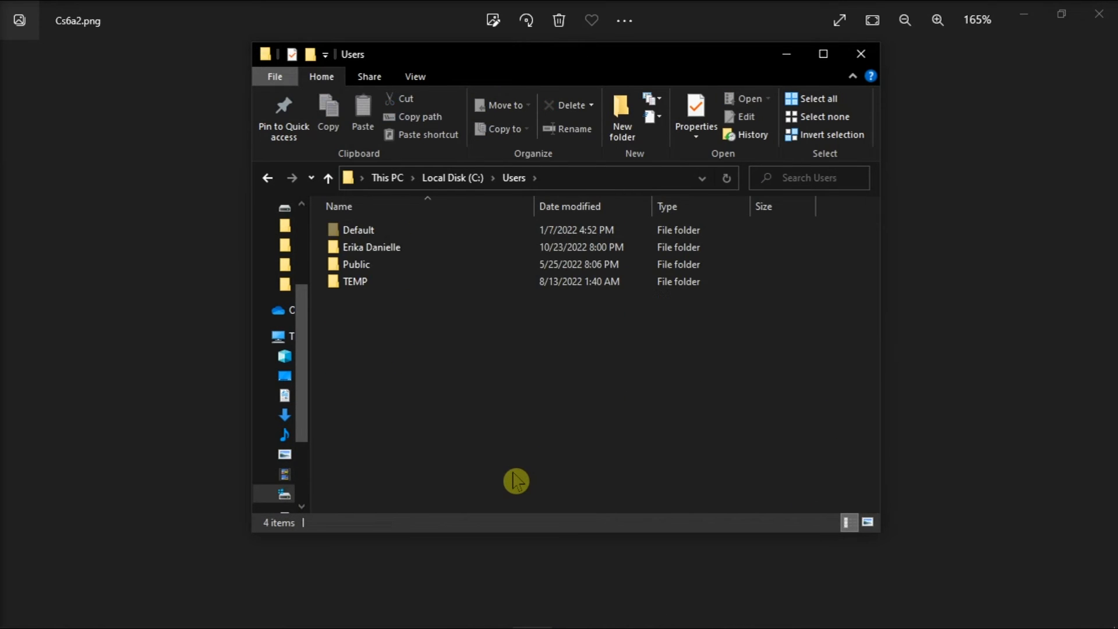
{"action": "double_click", "coordinate": [371, 247]}
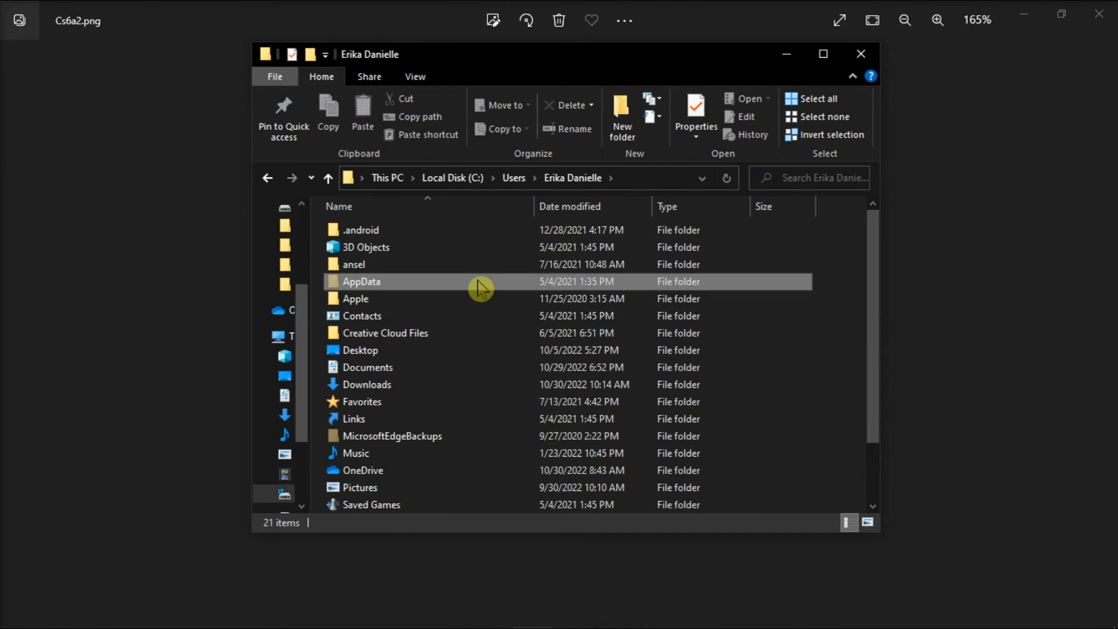
{"action": "double_click", "coordinate": [361, 280]}
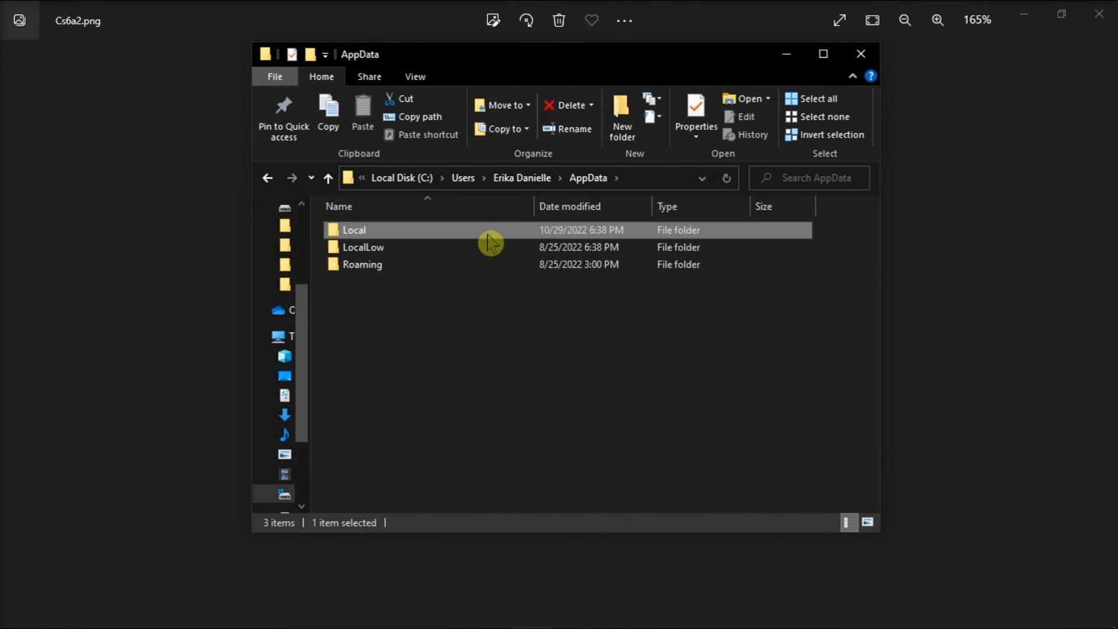
{"action": "double_click", "coordinate": [354, 230]}
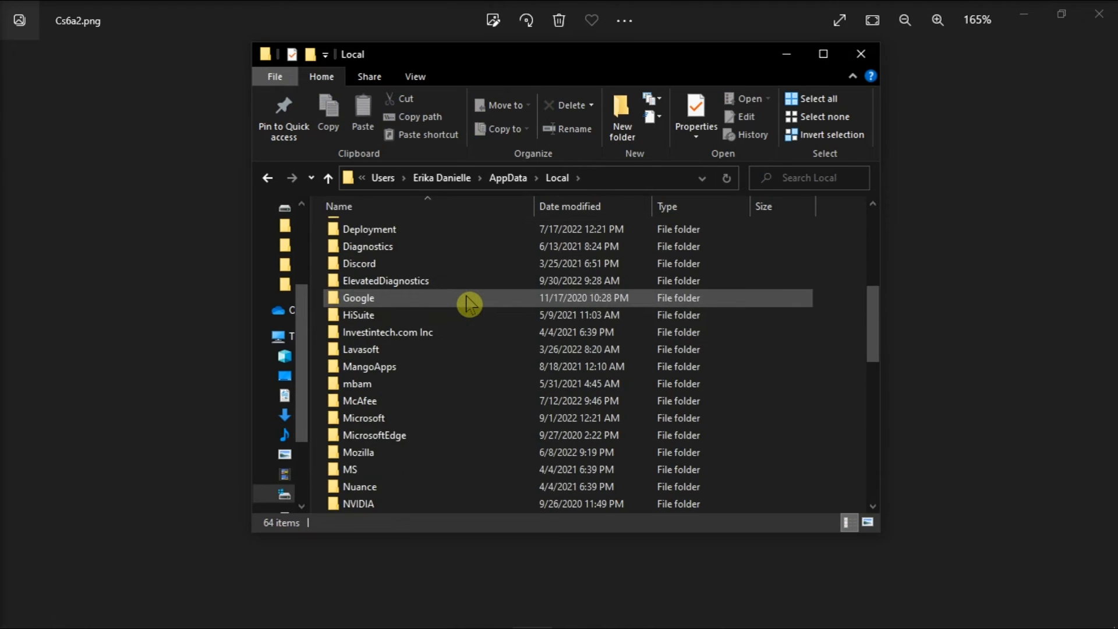
{"action": "double_click", "coordinate": [363, 418]}
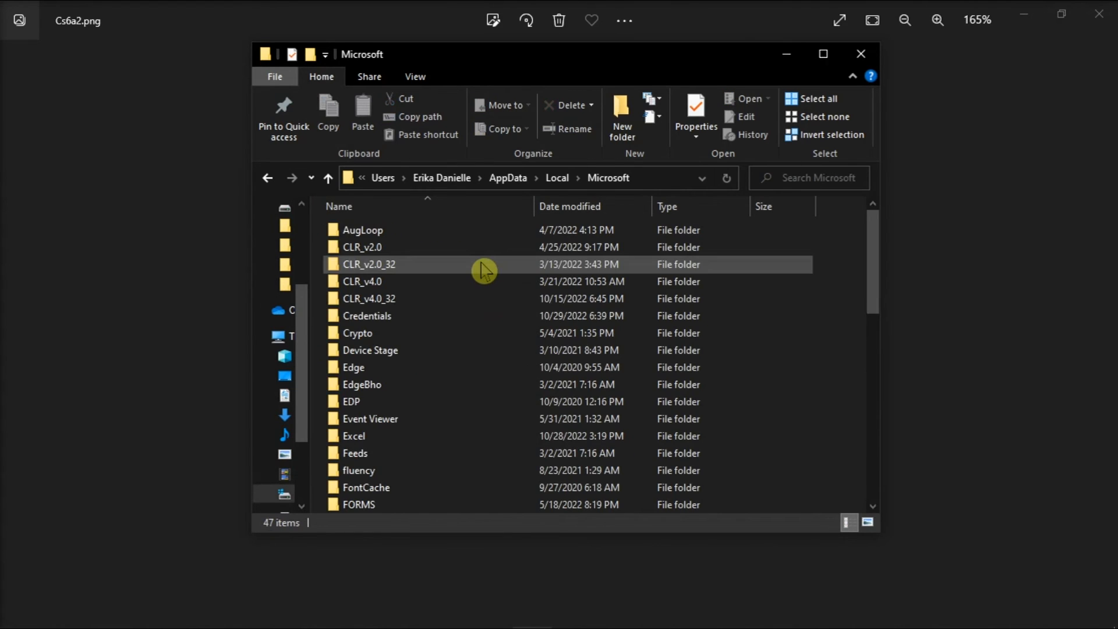
{"action": "left_click", "coordinate": [354, 435]}
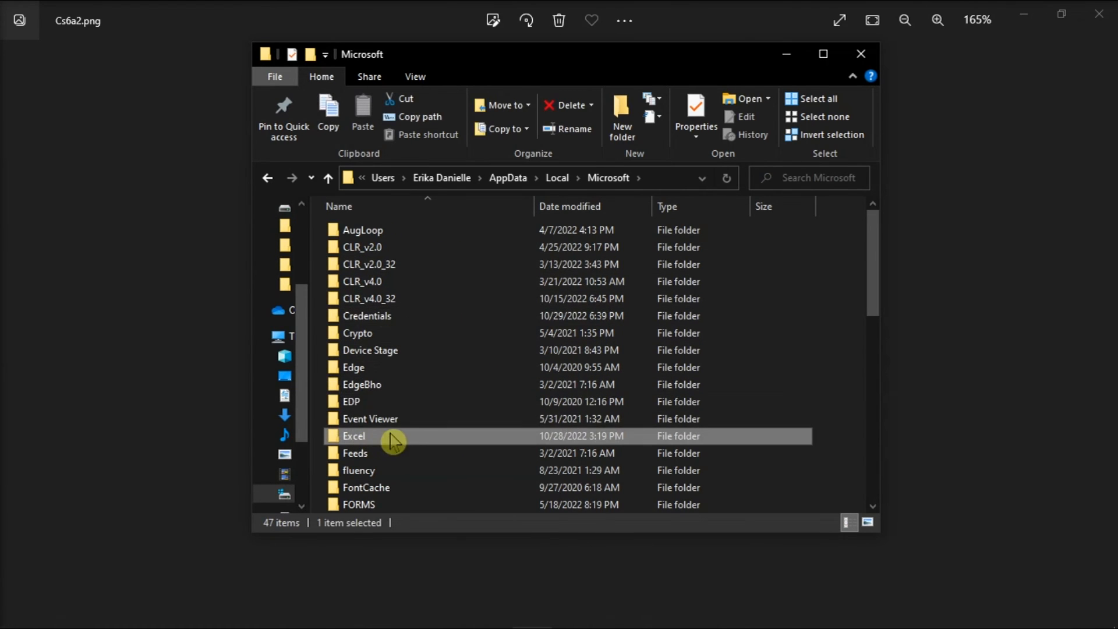
{"action": "double_click", "coordinate": [354, 436]}
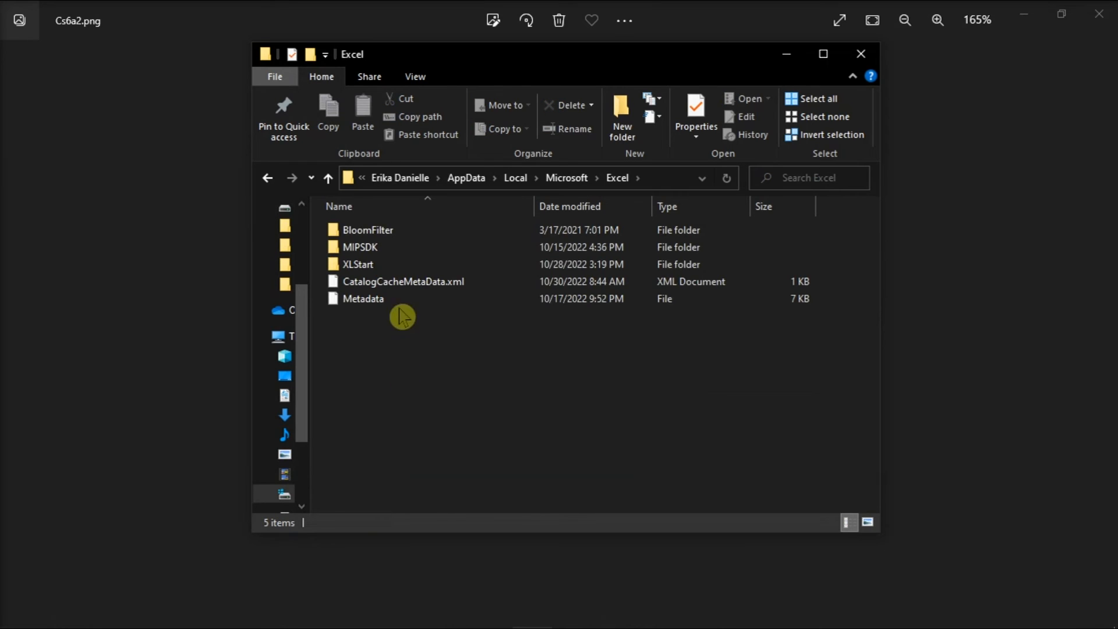
{"action": "left_click", "coordinate": [359, 264]}
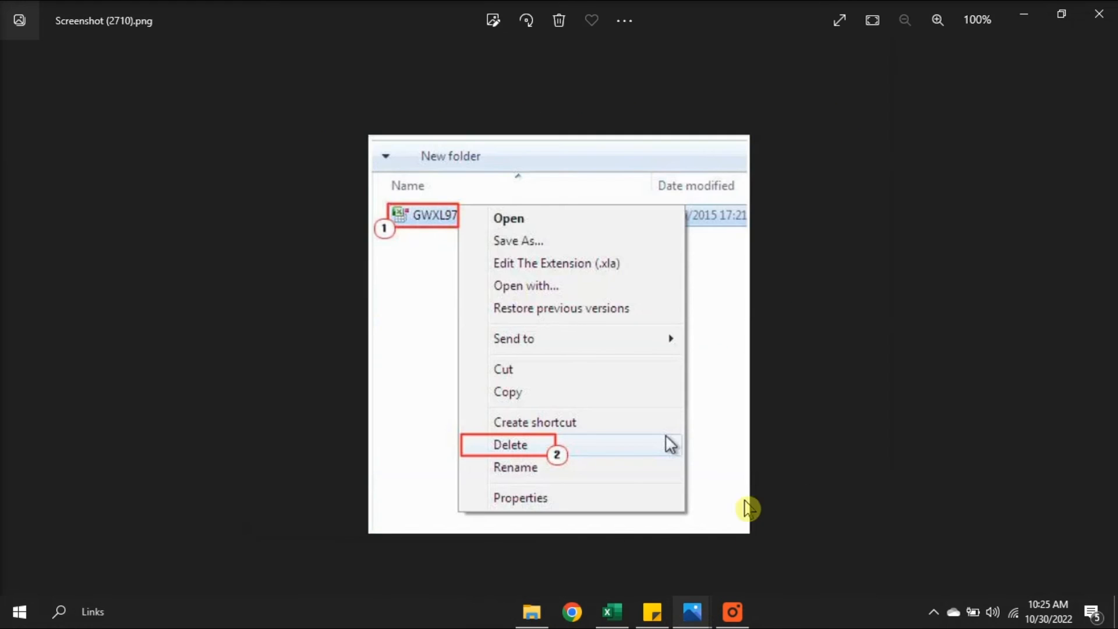
{"action": "mouse_move", "coordinate": [434, 248]}
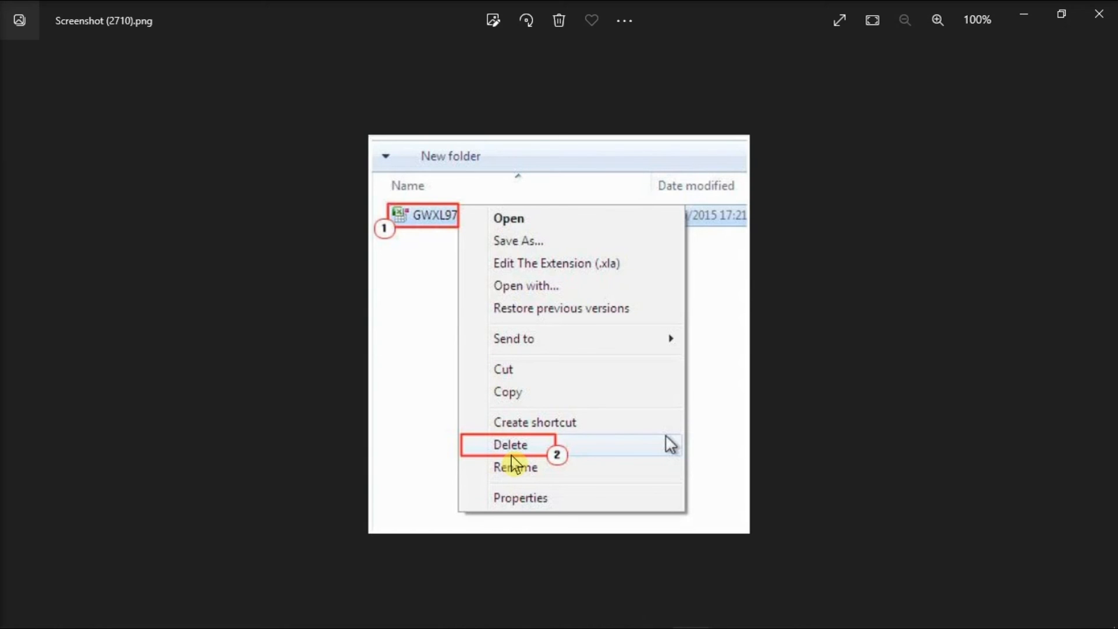
{"action": "mouse_move", "coordinate": [690, 611]}
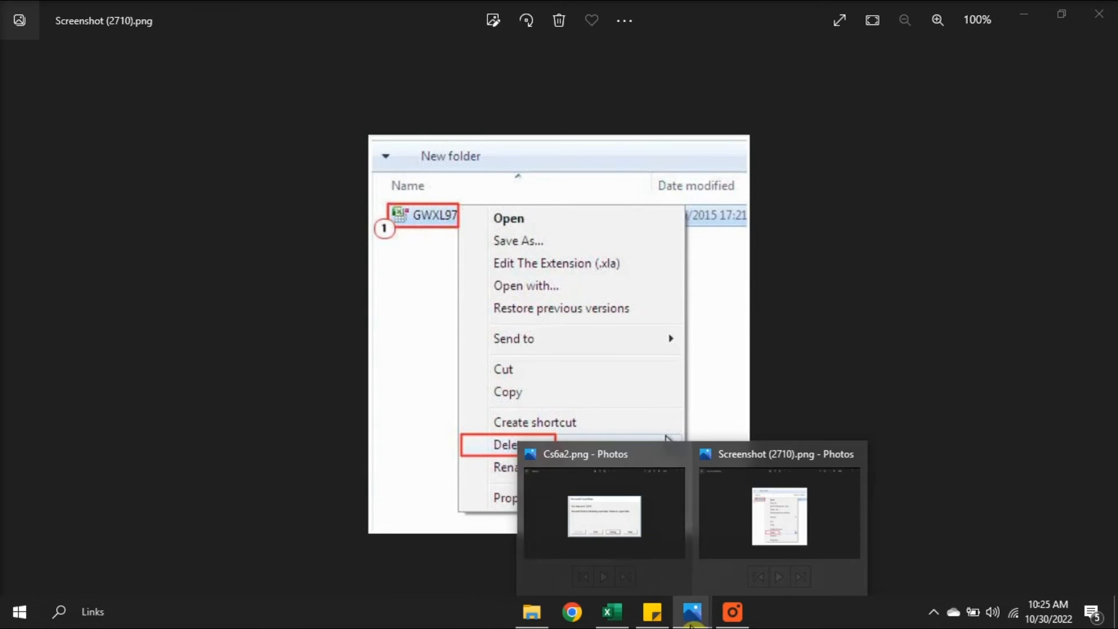